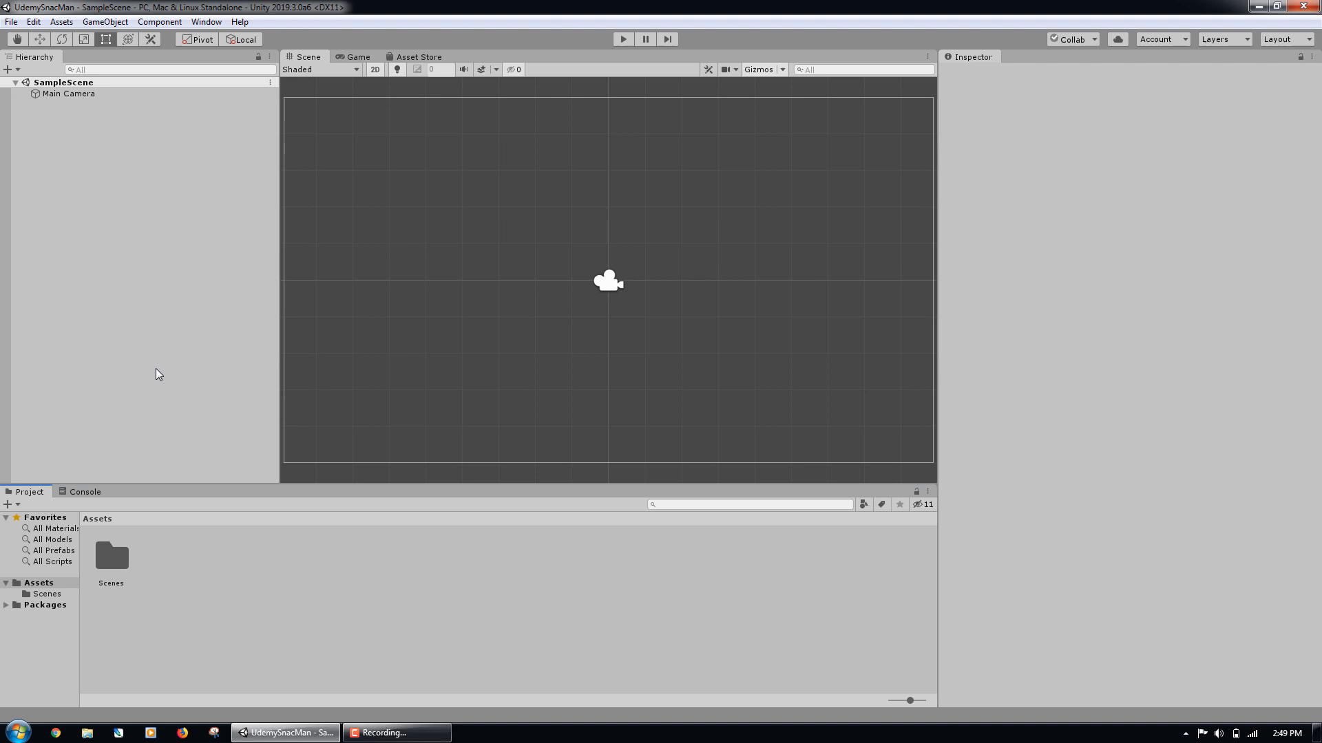
# - View the Console output, then return to the Project assets panel
pyautogui.click(69, 94)
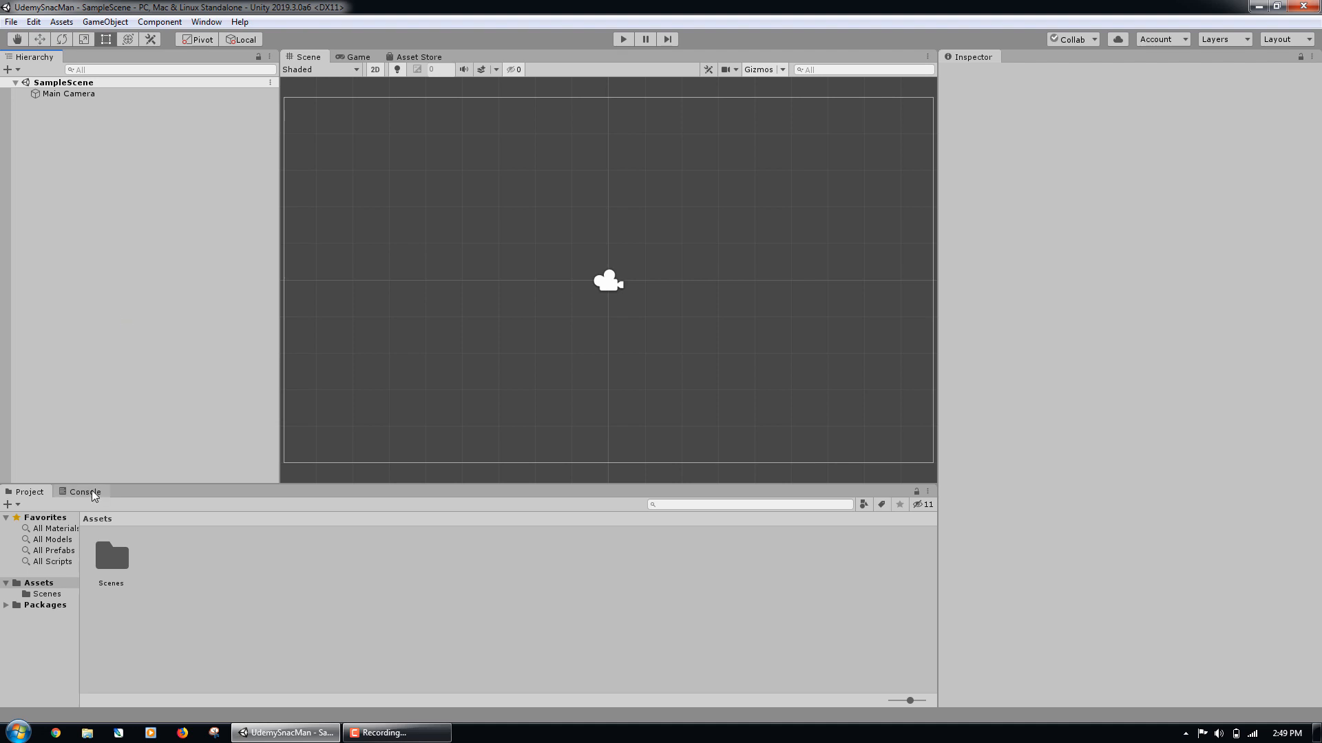
pyautogui.click(84, 491)
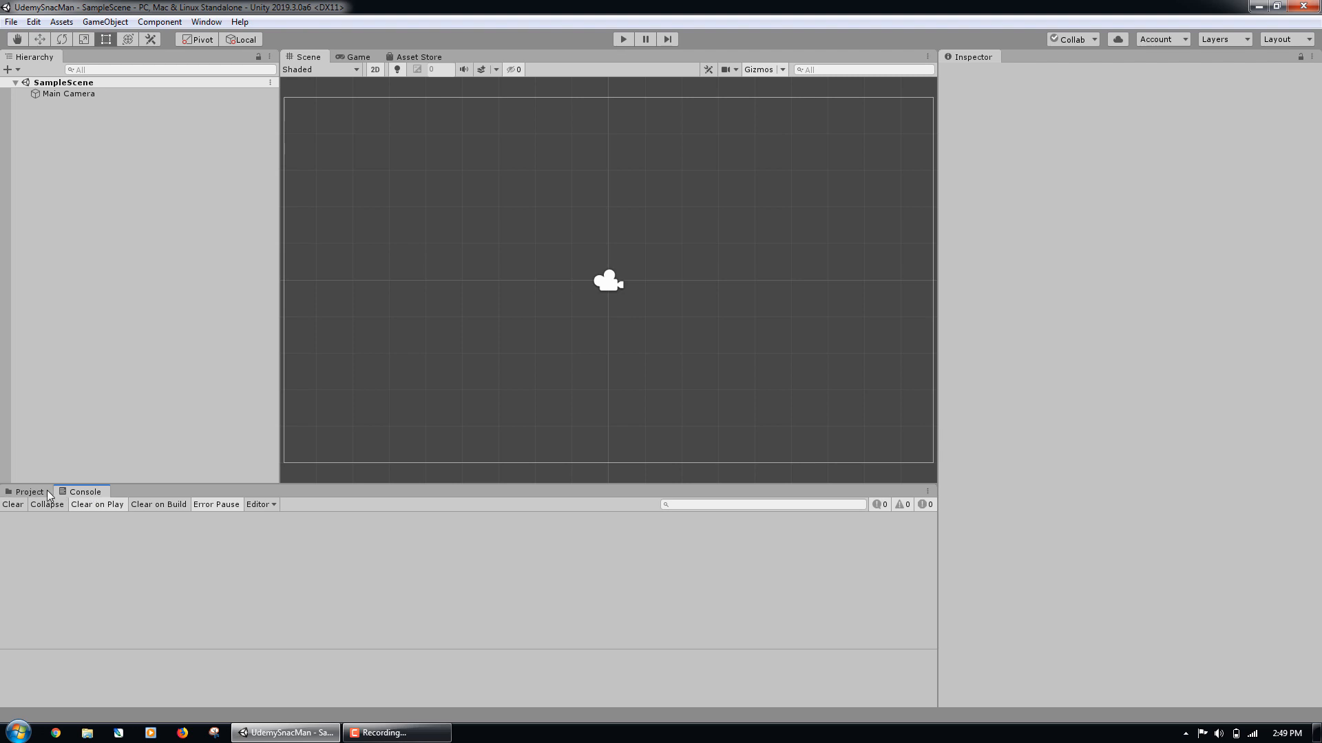
pyautogui.click(29, 492)
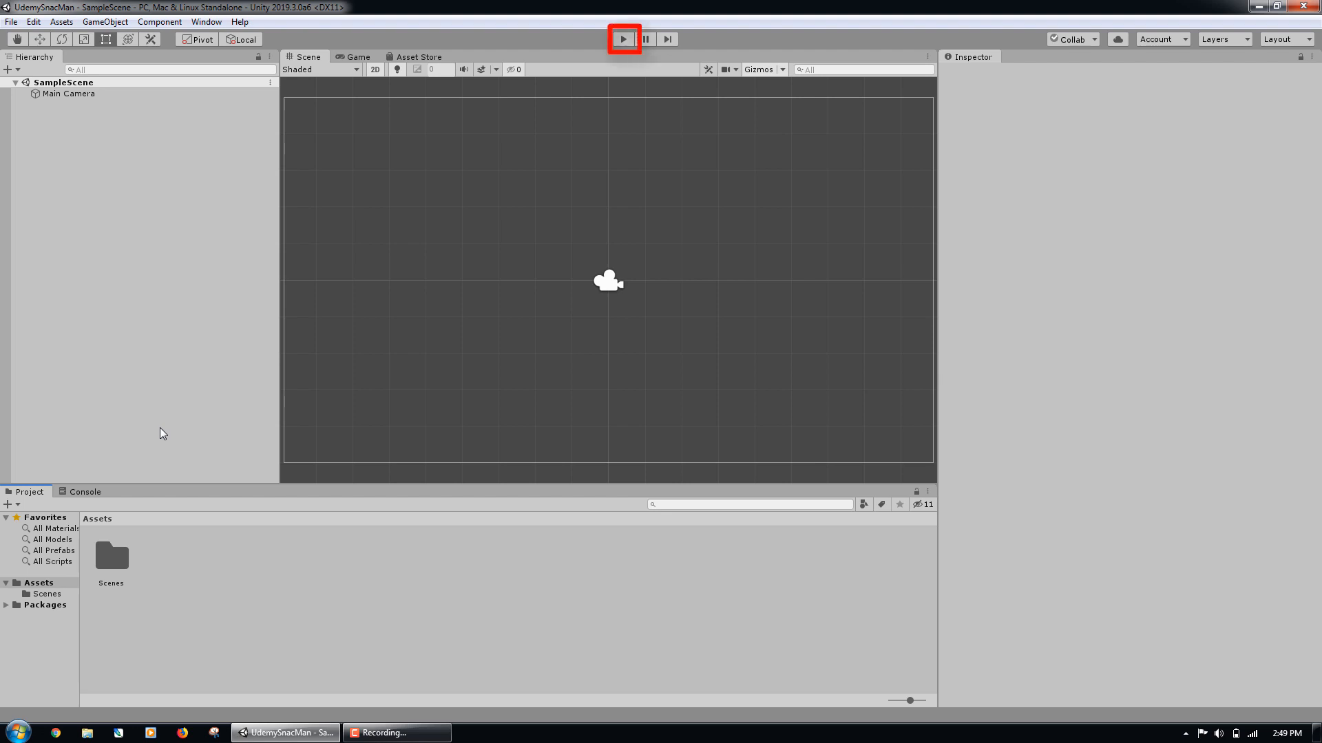
# - Run the scene in Play mode and pause it
pyautogui.click(644, 38)
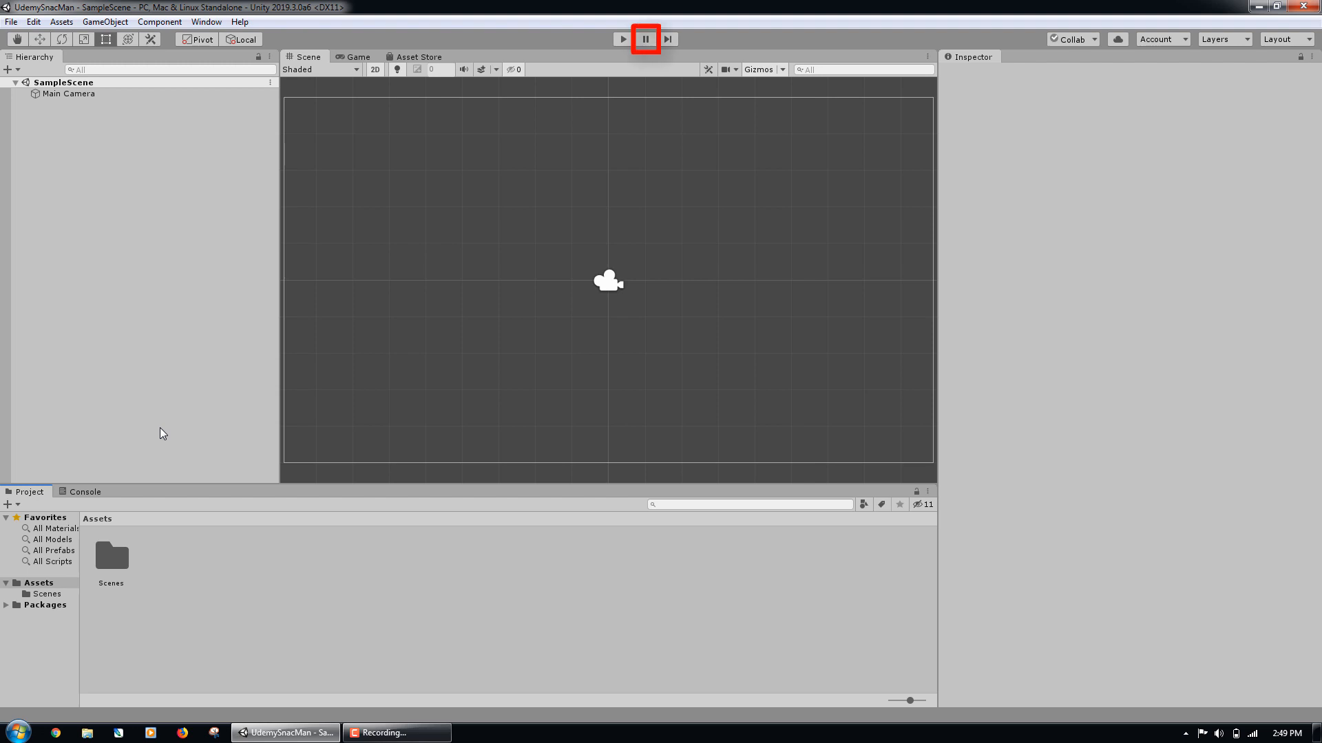
pyautogui.click(645, 39)
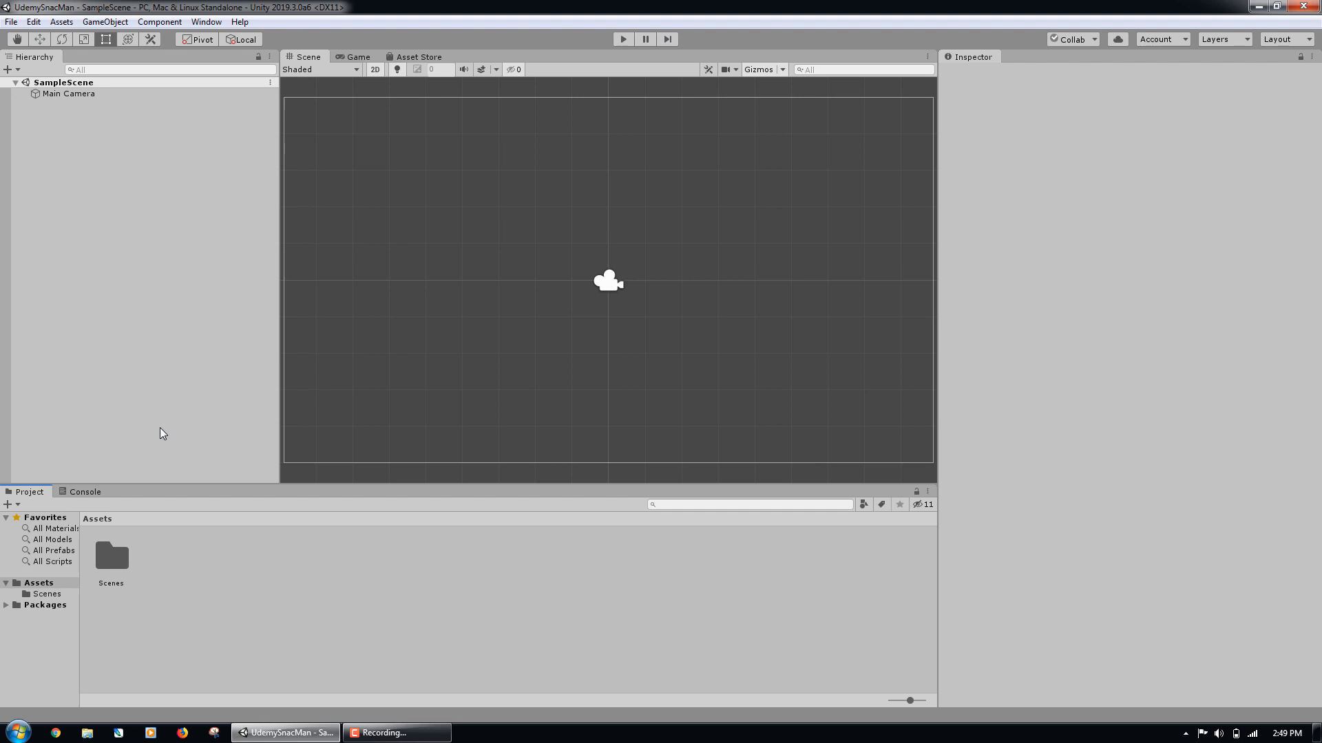
pyautogui.moveTo(13, 126)
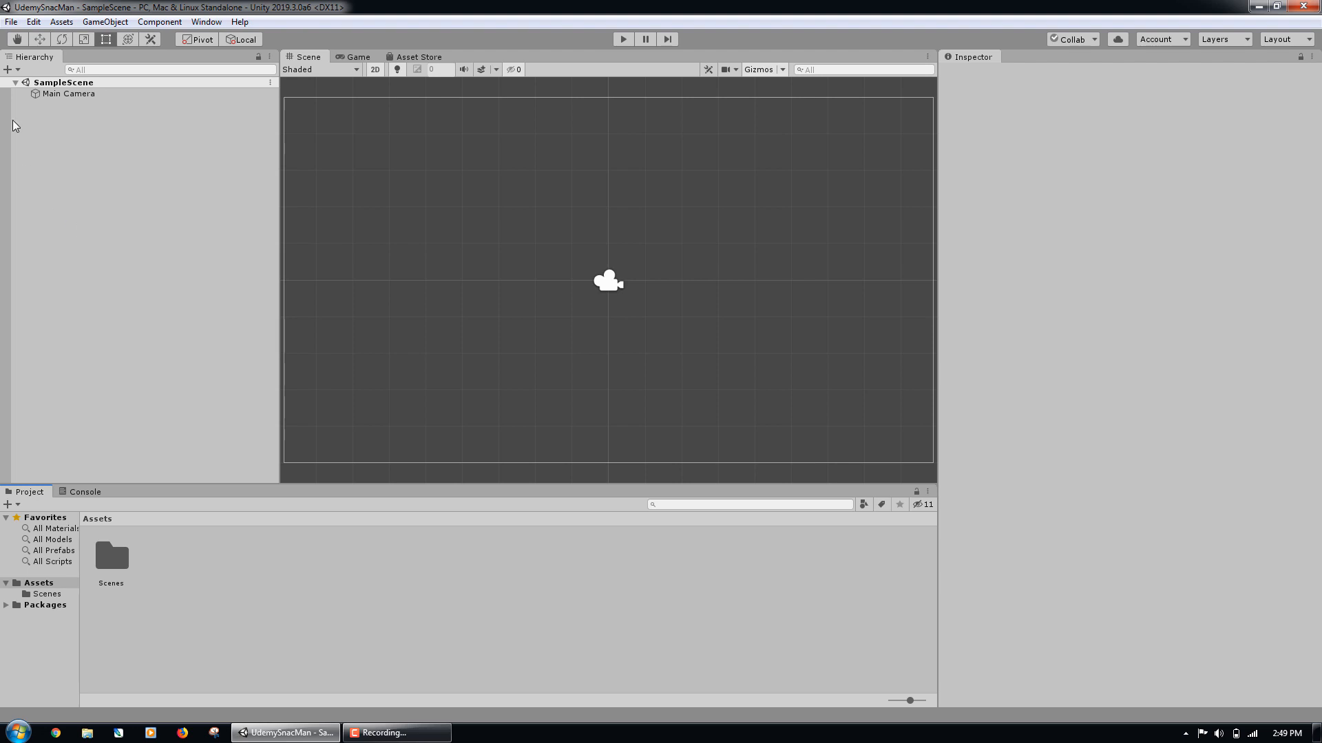
# - Select SampleScene in the Hierarchy and save it with Ctrl+S
pyautogui.click(11, 21)
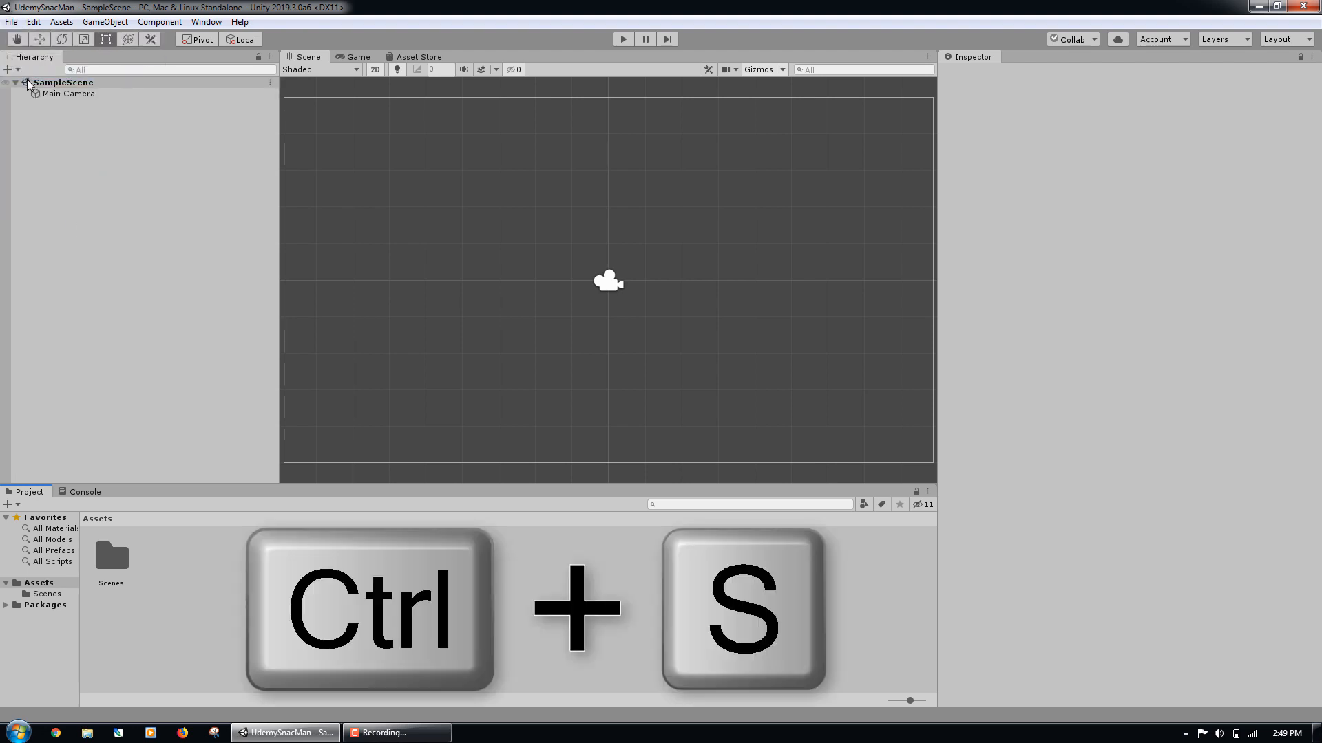
pyautogui.press('ctrl+s')
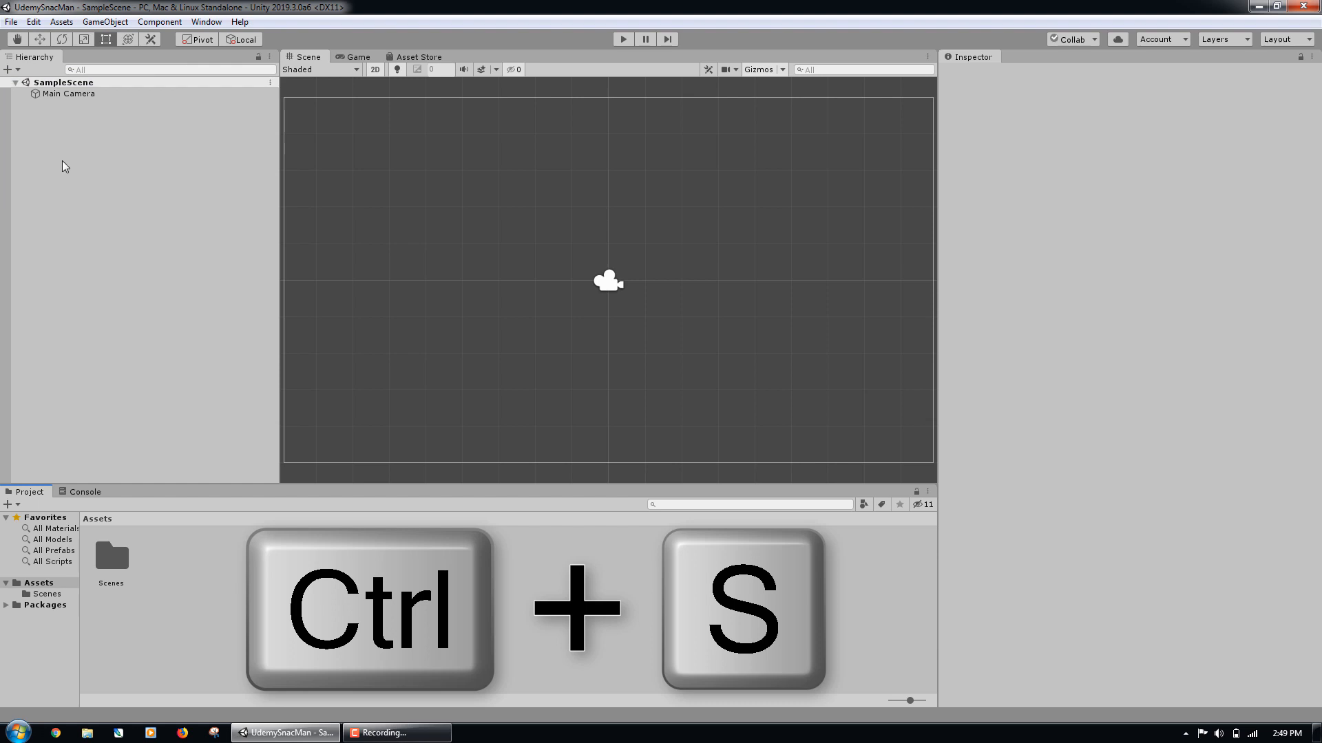
pyautogui.press('ctrl+s')
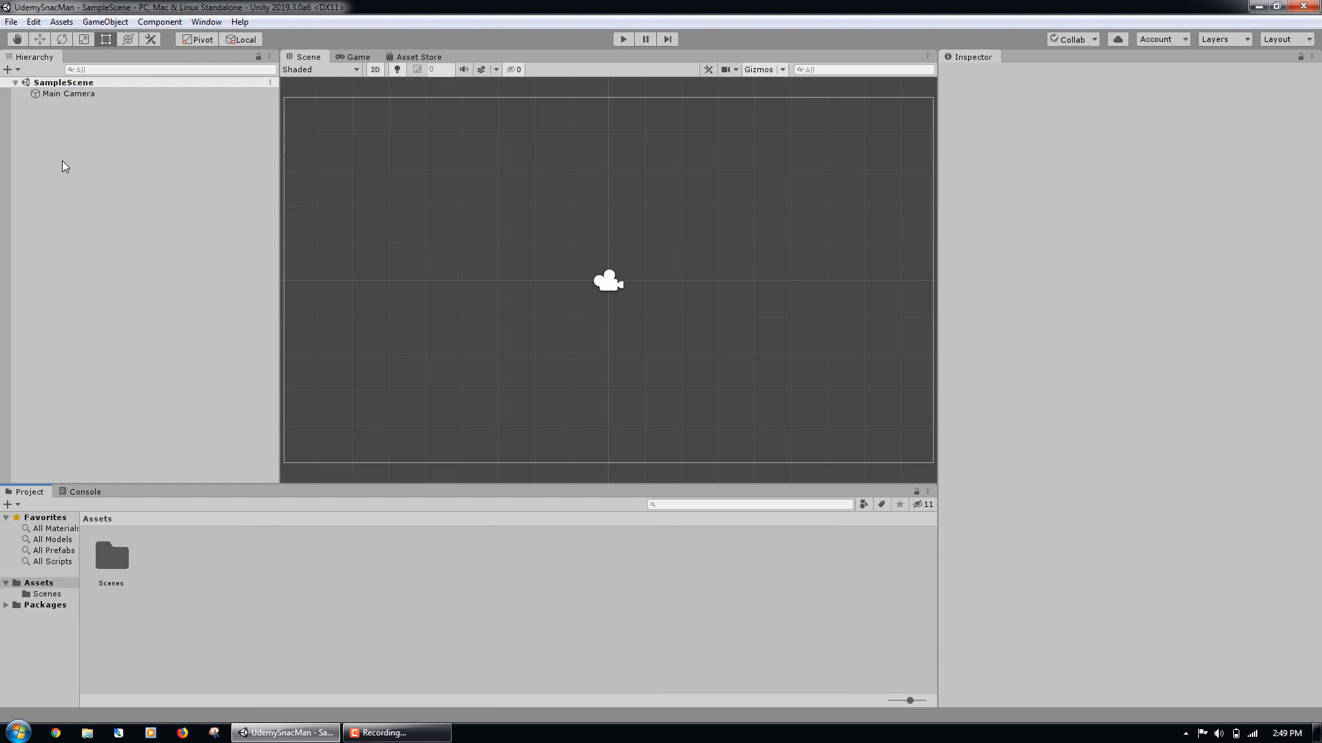